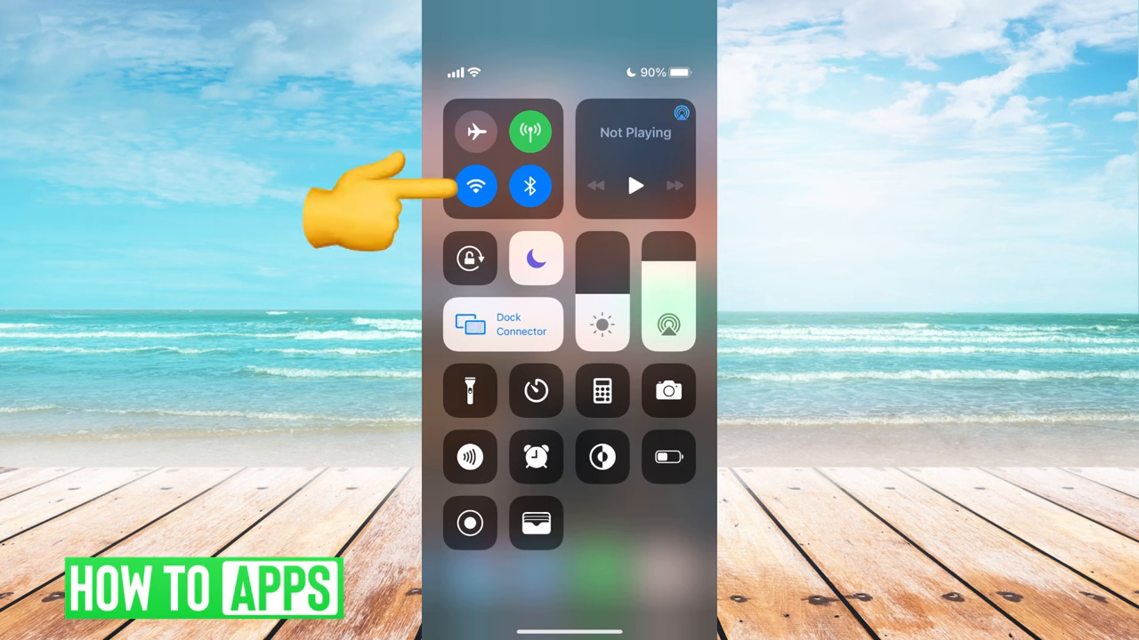
Switch the phone's Wi-Fi off from Control Center to begin refreshing the connection
{"action": "left_click", "coordinate": [477, 187]}
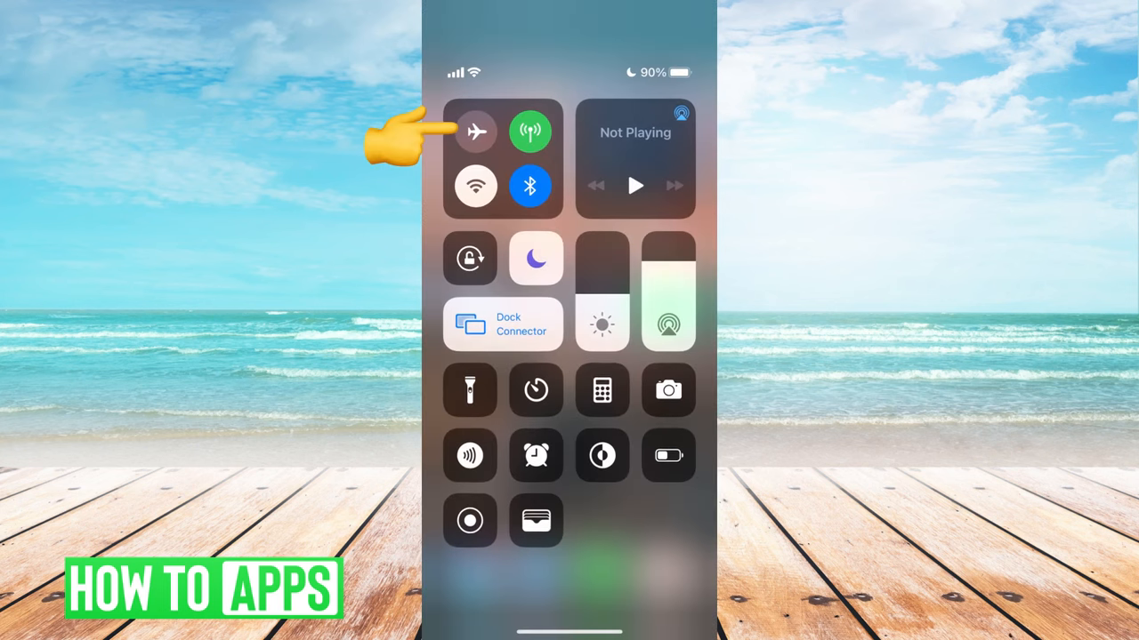
Enable airplane mode briefly and disable it again from Control Center
{"action": "left_click", "coordinate": [475, 132]}
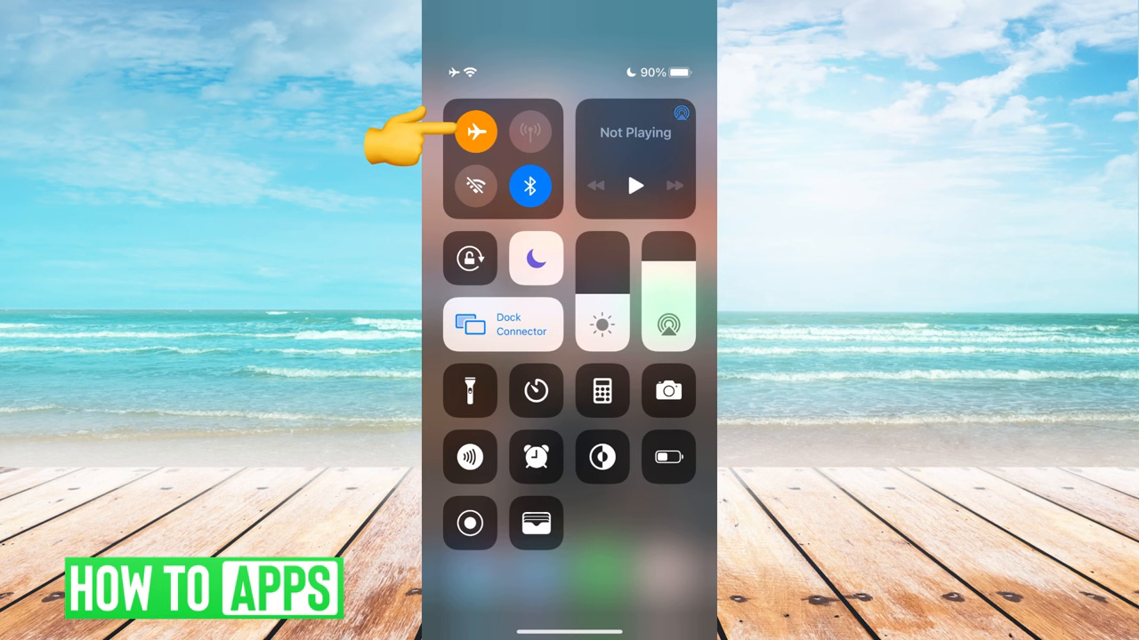
{"action": "left_click", "coordinate": [477, 131]}
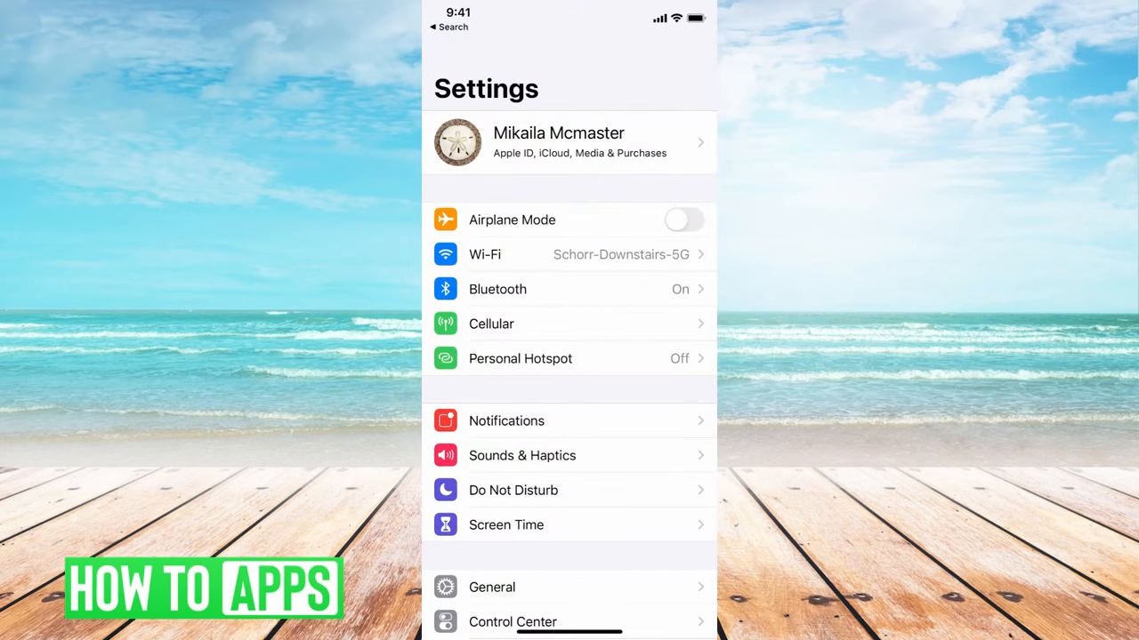
Cycle the Cellular Data switch off and on, then return to the main settings list
{"action": "left_click", "coordinate": [491, 324]}
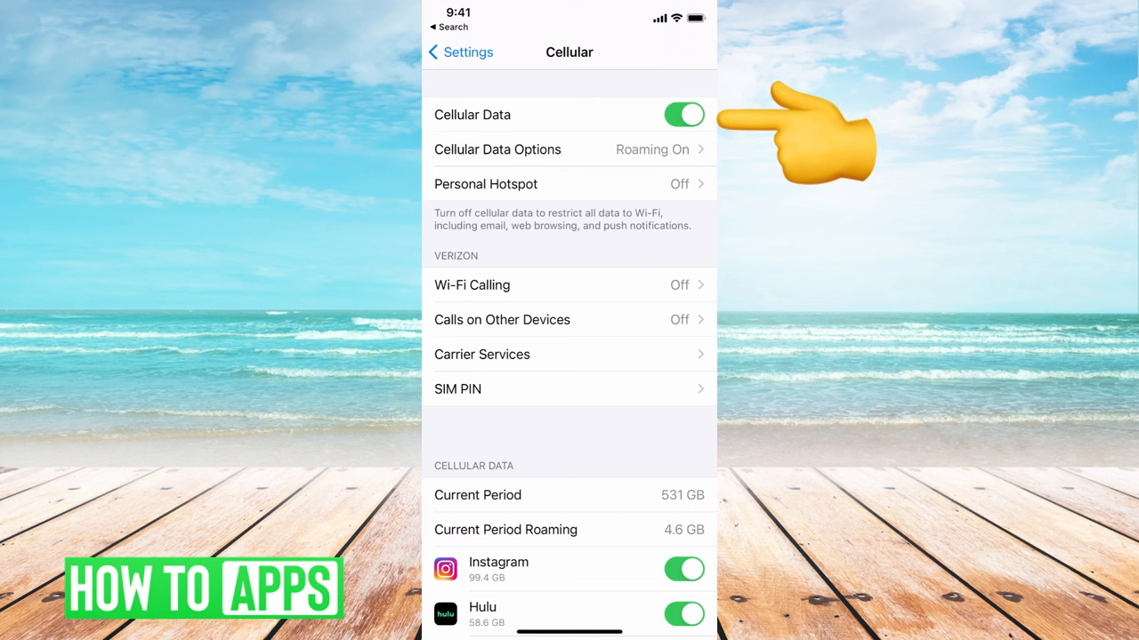
{"action": "left_click", "coordinate": [683, 114]}
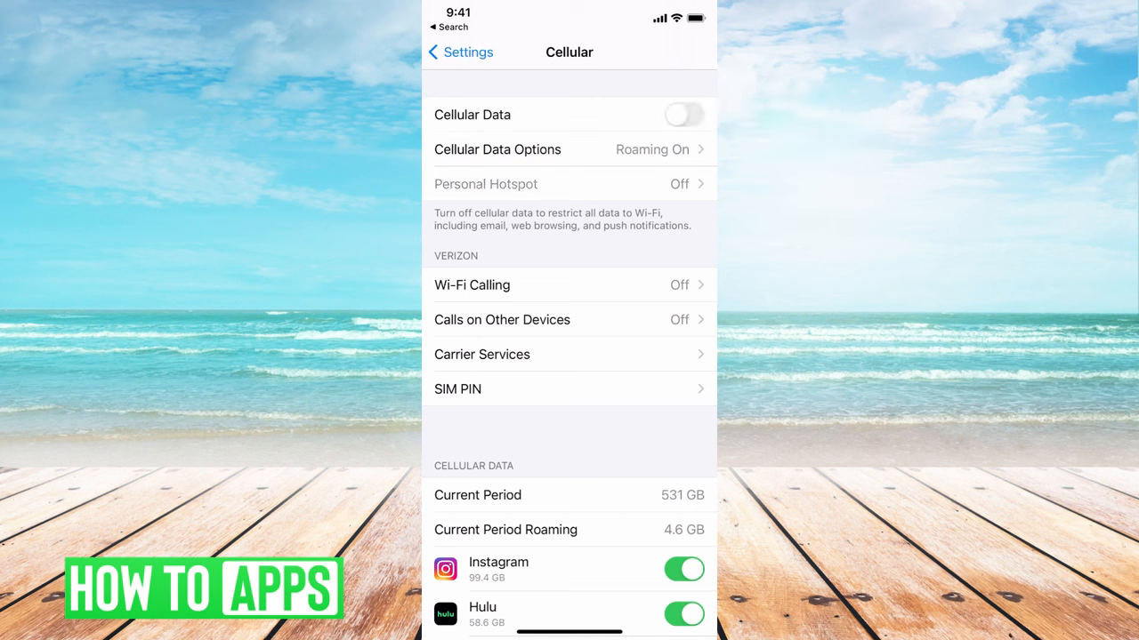
{"action": "left_click", "coordinate": [683, 114]}
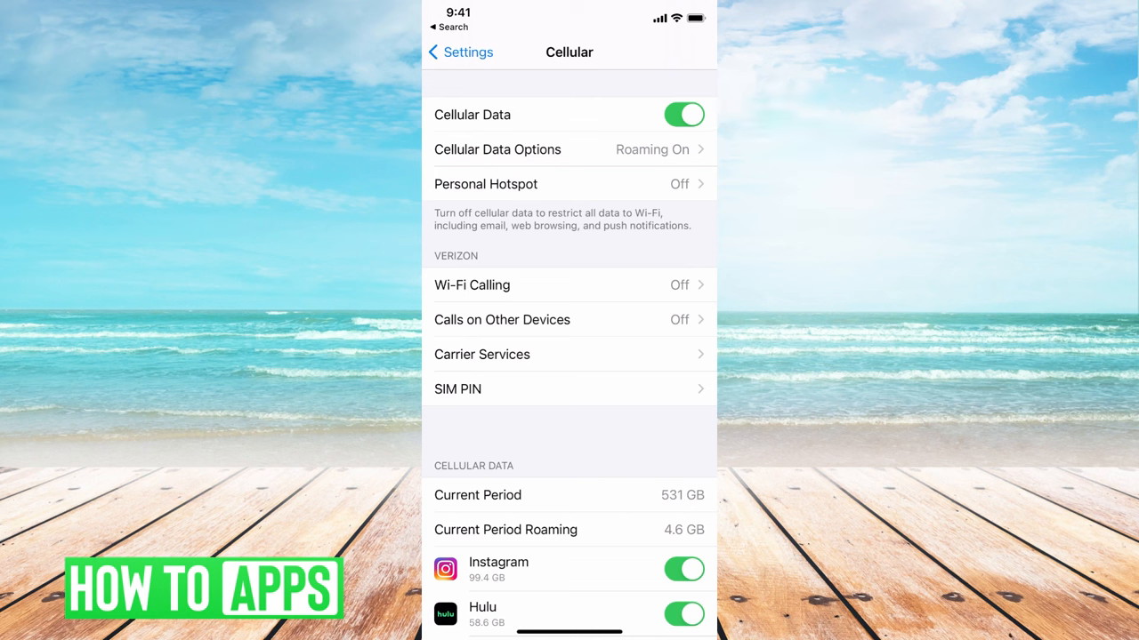
{"action": "left_click", "coordinate": [459, 52]}
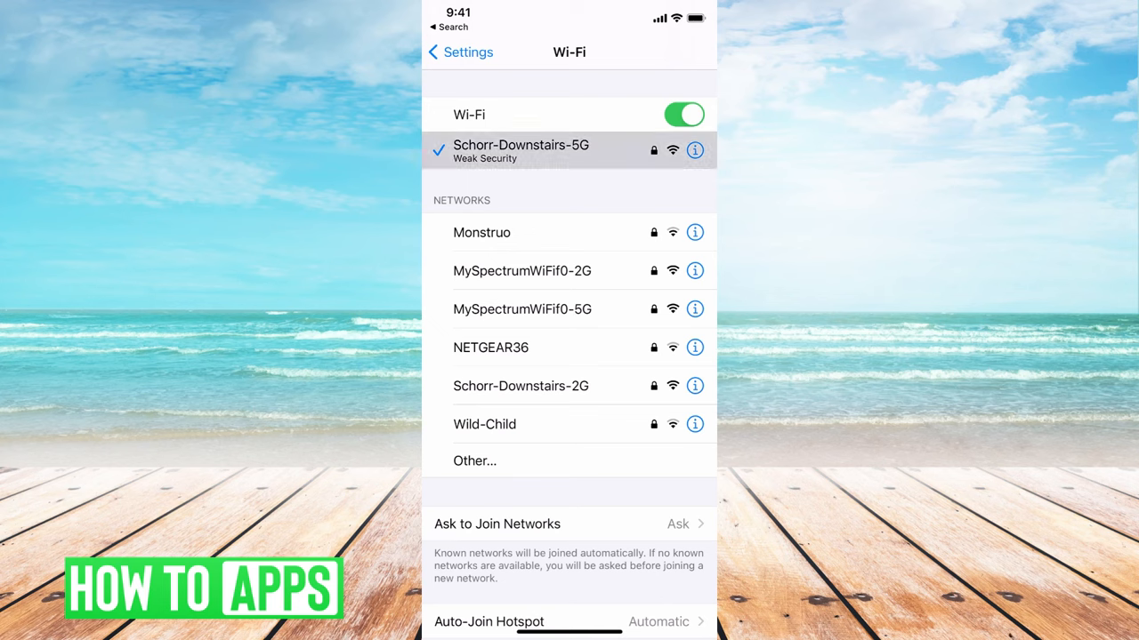
Request to forget the joined Wi-Fi network from its details, raising the confirmation prompt
{"action": "left_click", "coordinate": [694, 150]}
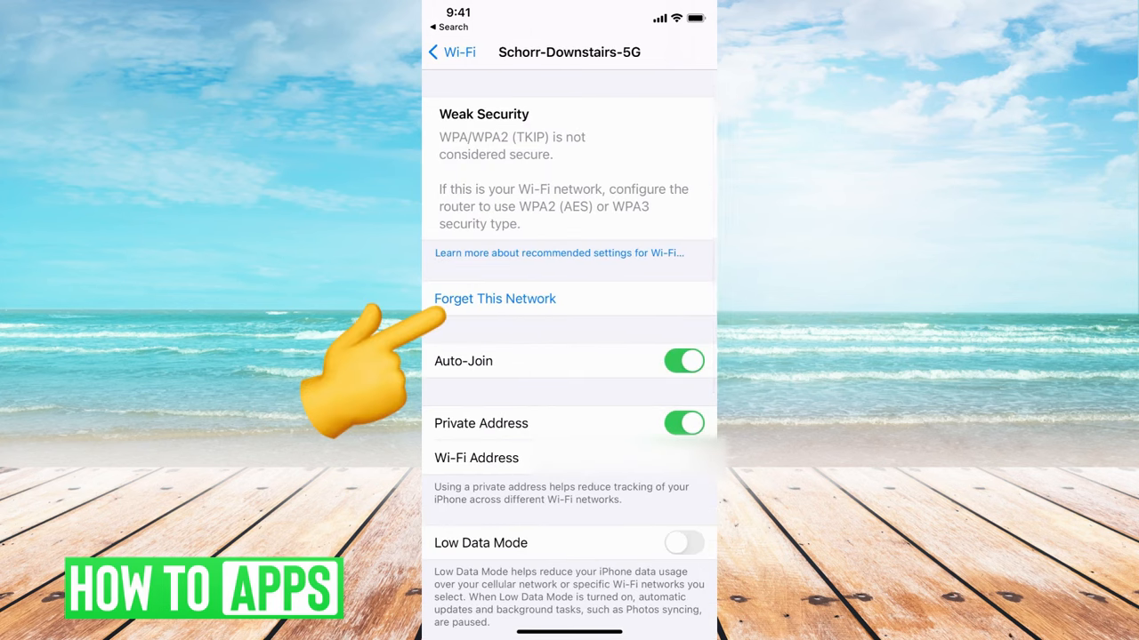
{"action": "left_click", "coordinate": [494, 299]}
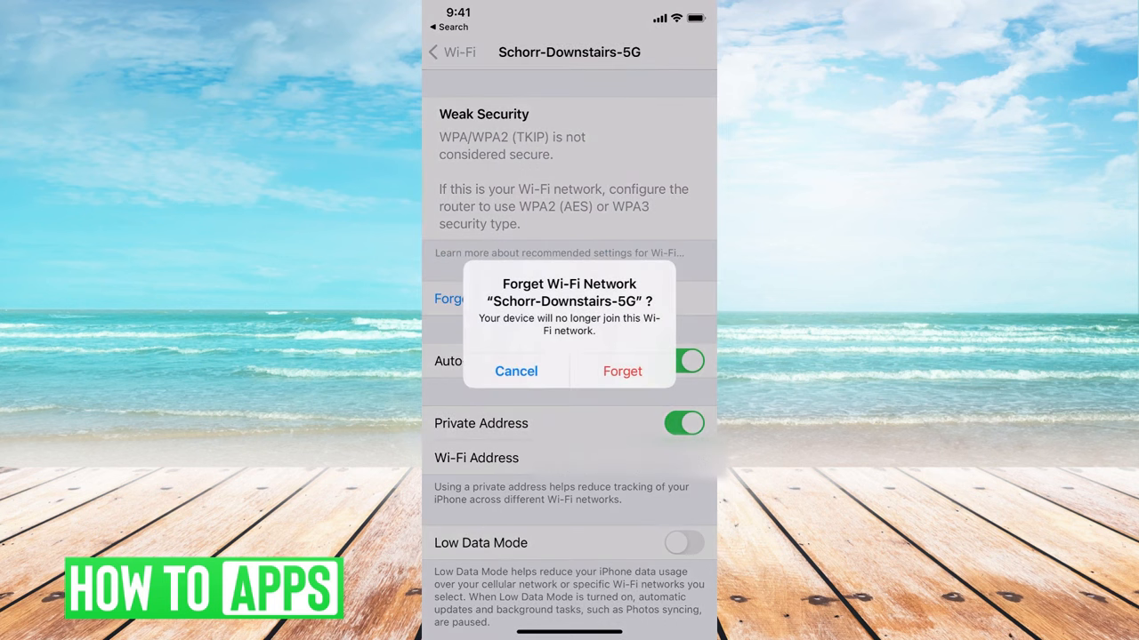